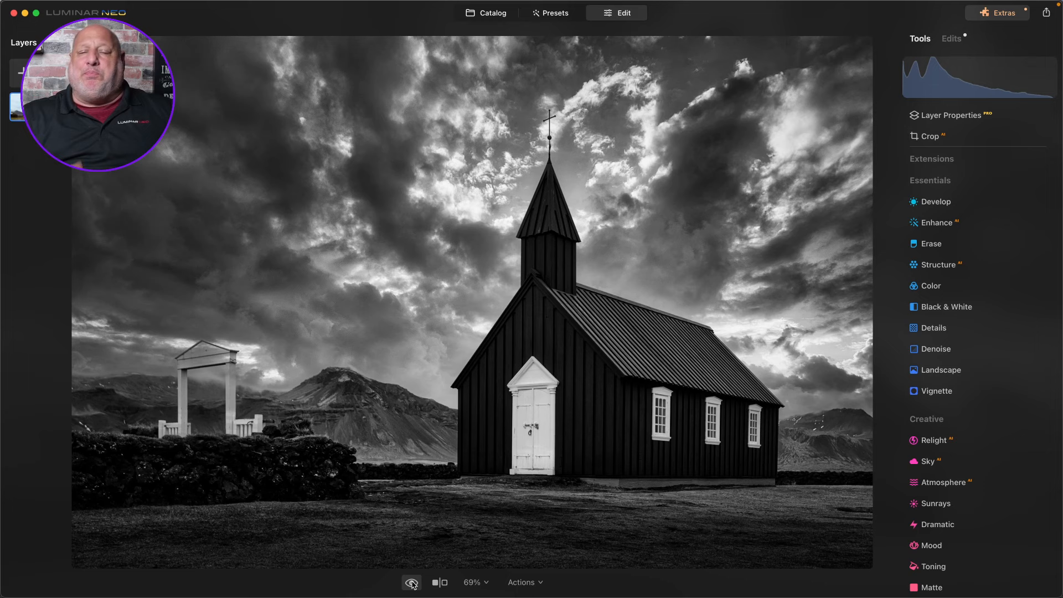
Show the church photo in its original unedited colour state for comparison
left_click(439, 582)
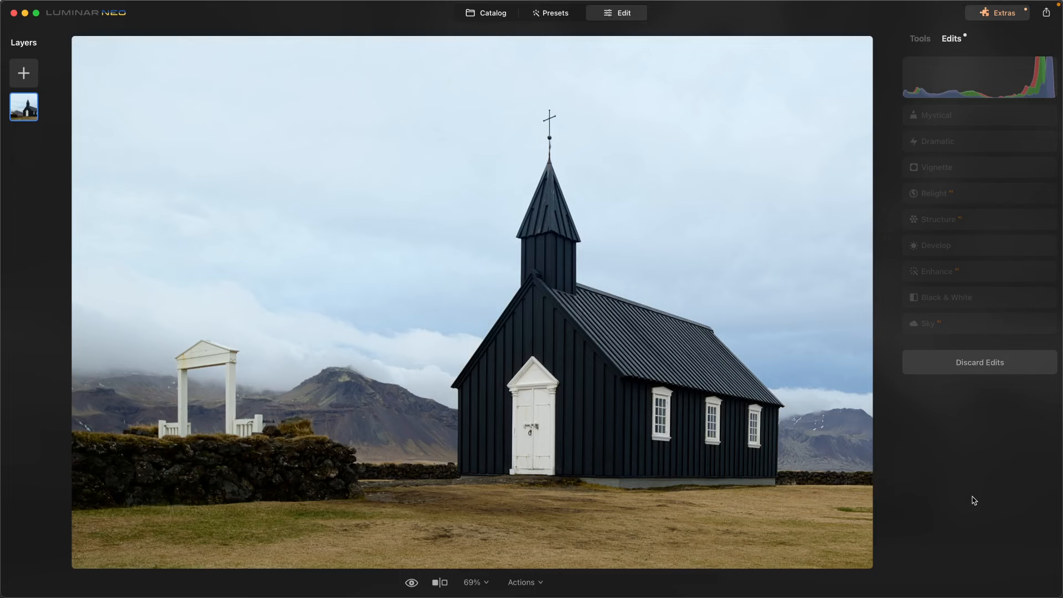
Replace the flat overcast sky with the Dramatic Sky 2 clouds from the Dramatic Sky collection
left_click(920, 38)
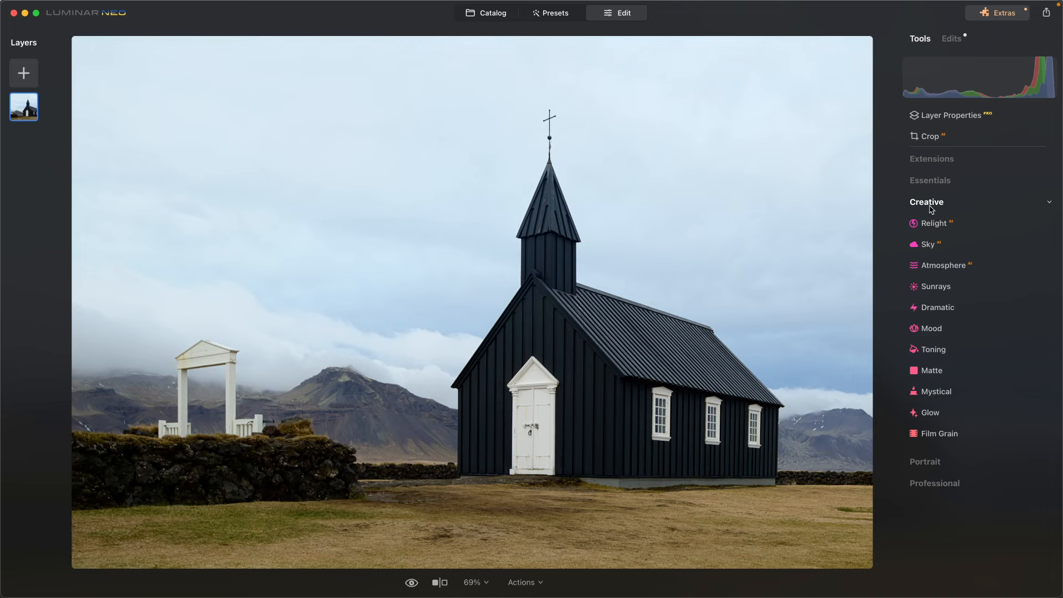
left_click(928, 243)
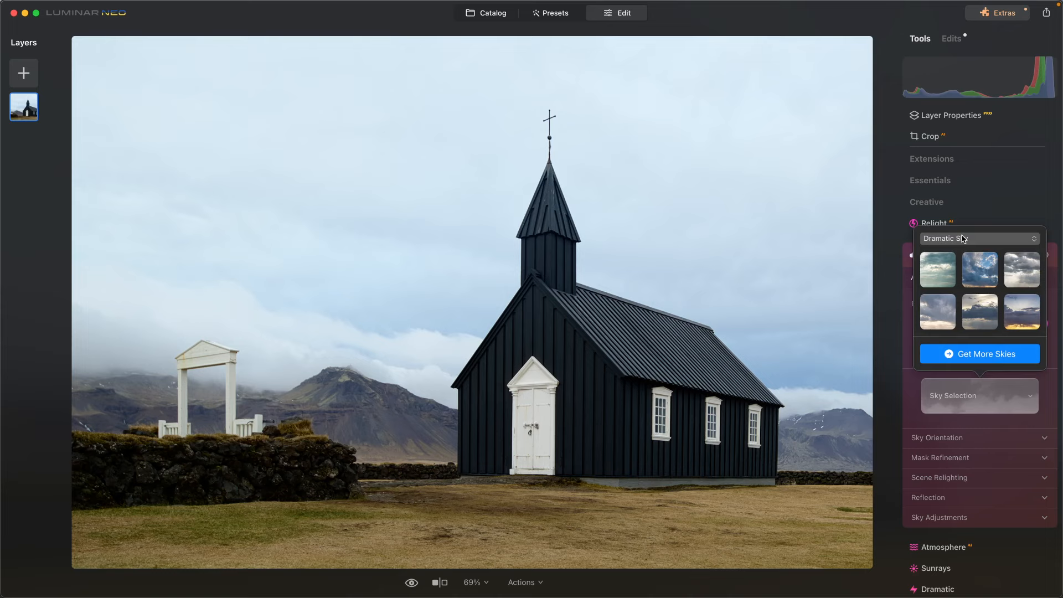
left_click(979, 269)
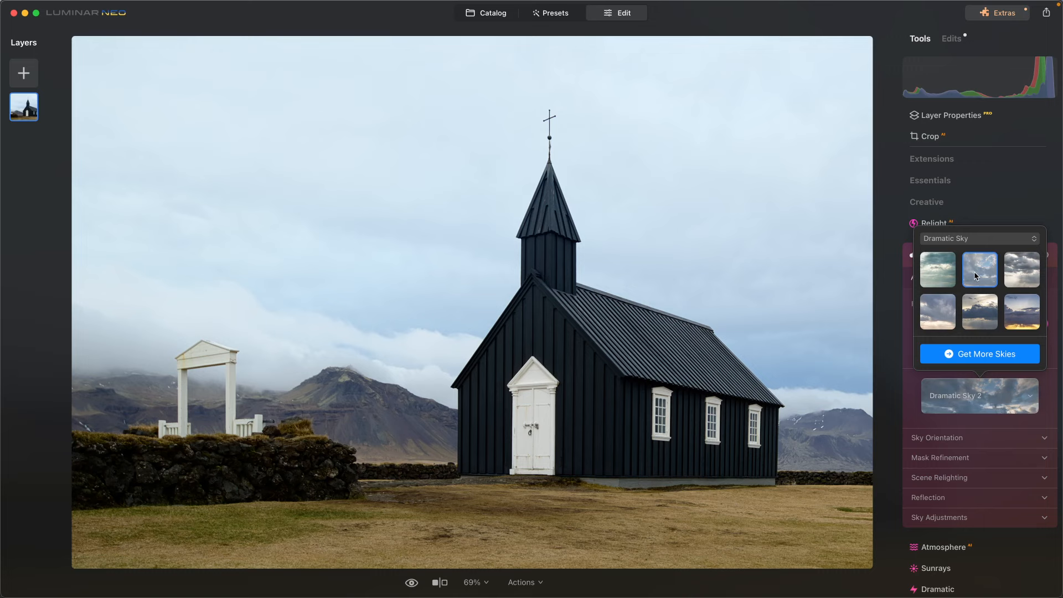
left_click(978, 269)
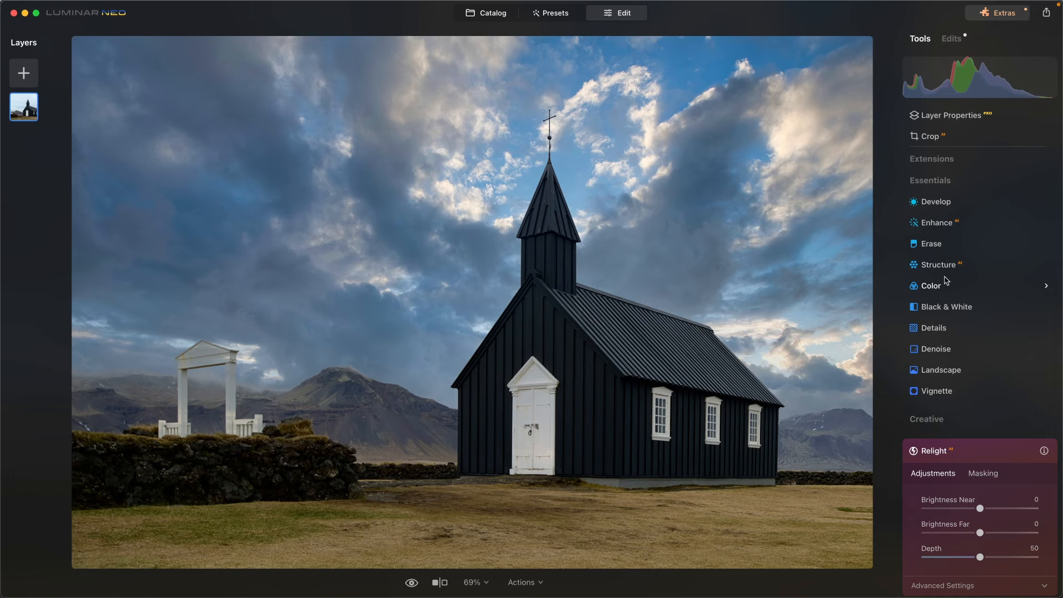
Convert the photo to black and white with red luminance -49 and yellow luminance -69
left_click(945, 306)
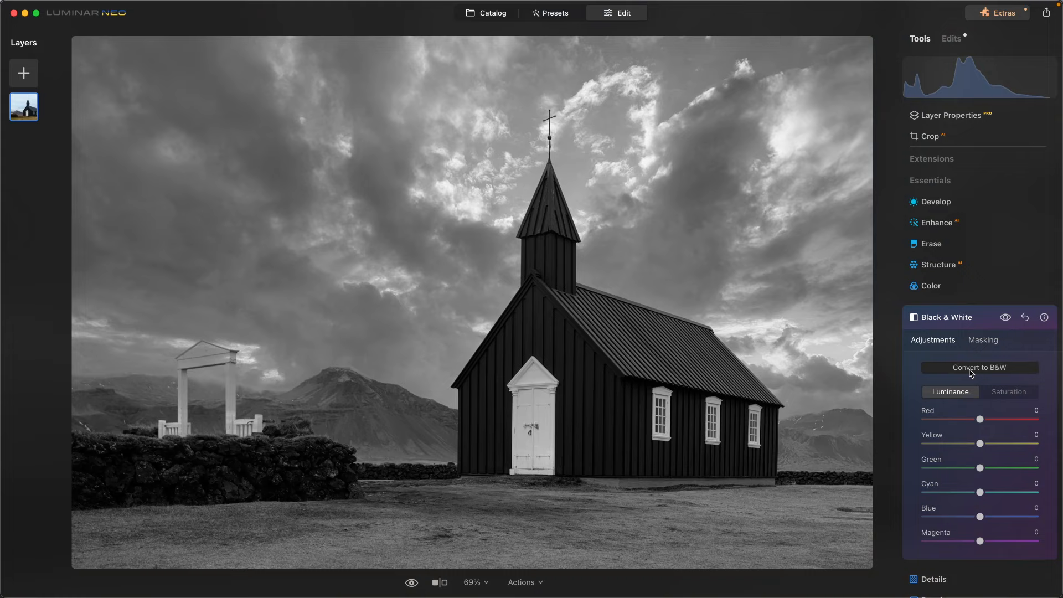
left_click_drag(979, 418, 1035, 418)
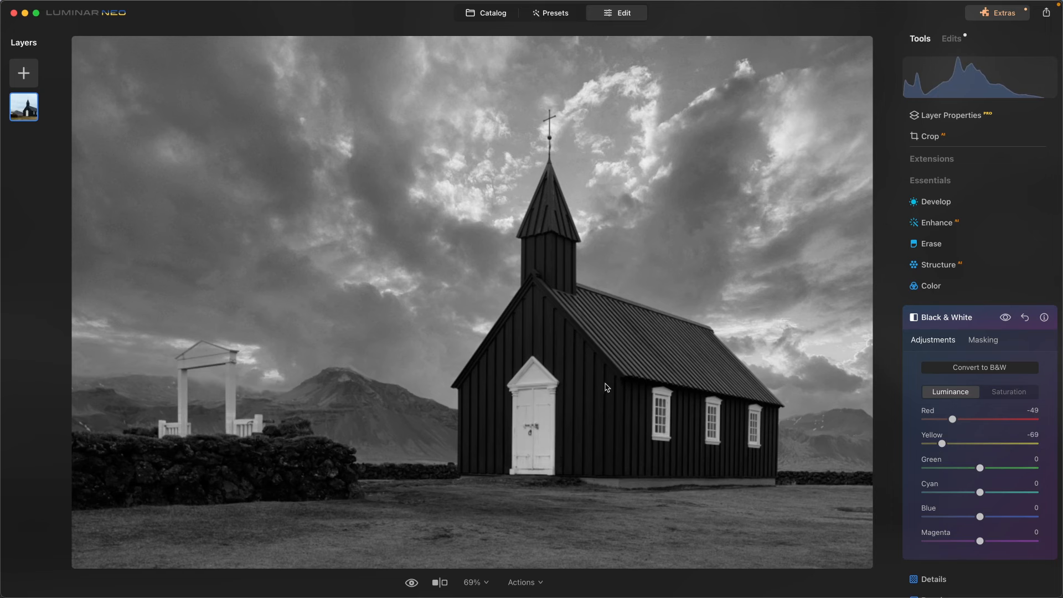
left_click(947, 307)
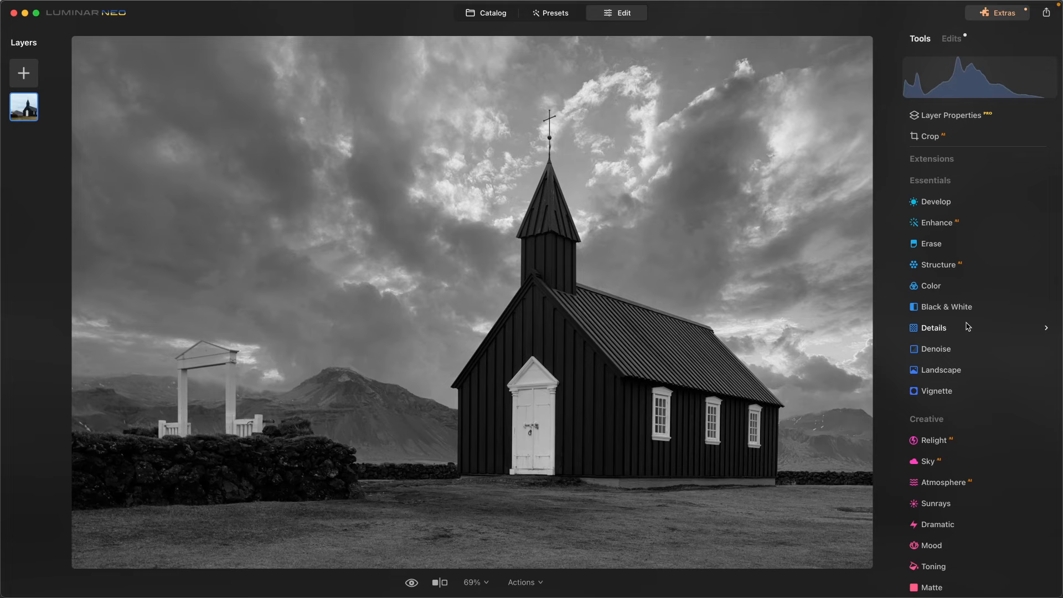
mouse_move(832, 521)
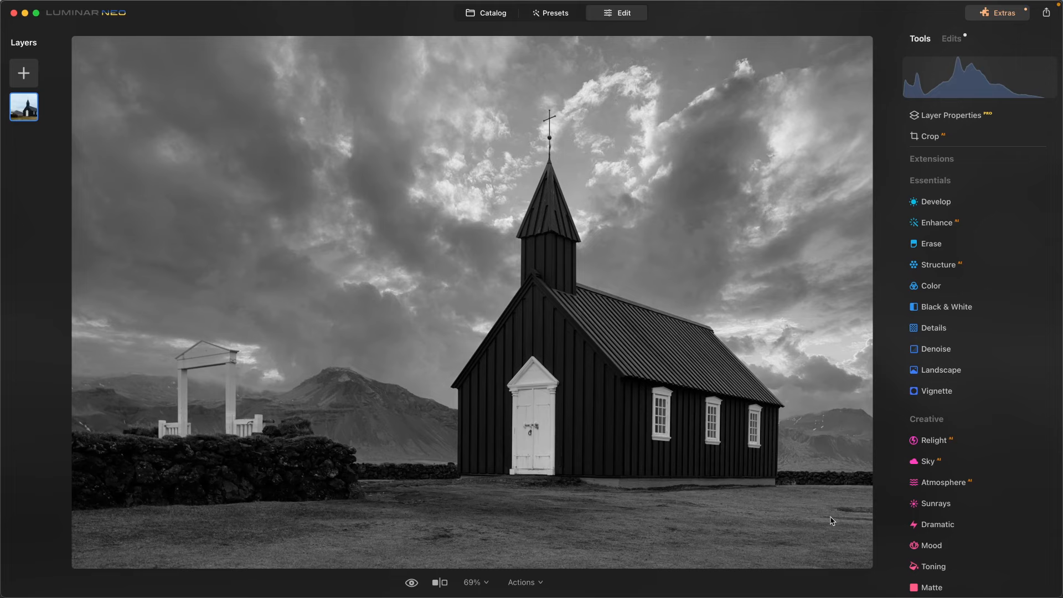
Darken the foreground with Relight: near brightness -100 and depth about 31
left_click(937, 440)
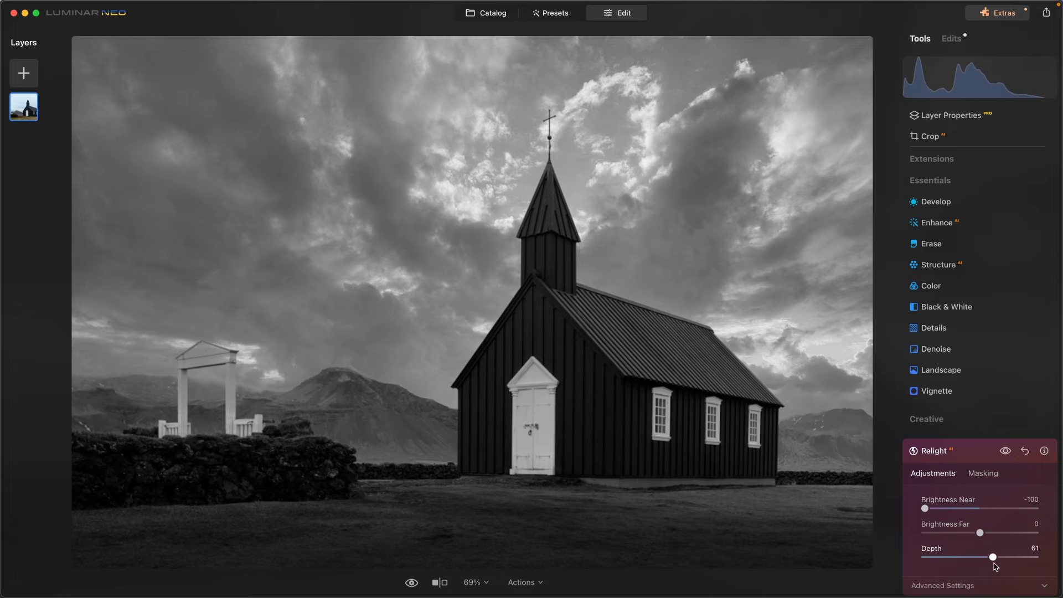
left_click_drag(992, 556, 959, 555)
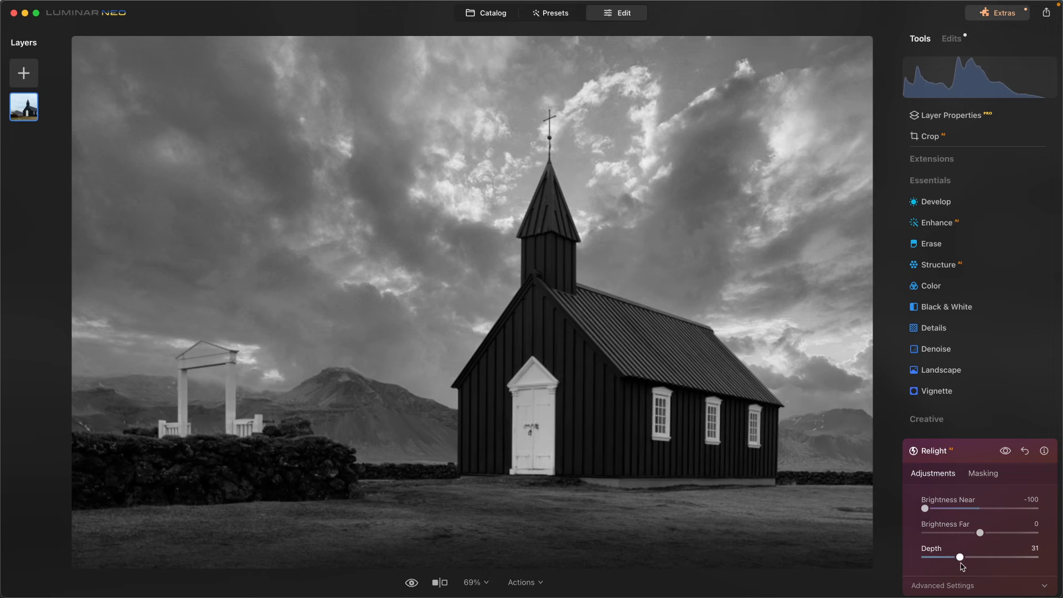
left_click_drag(959, 557, 992, 556)
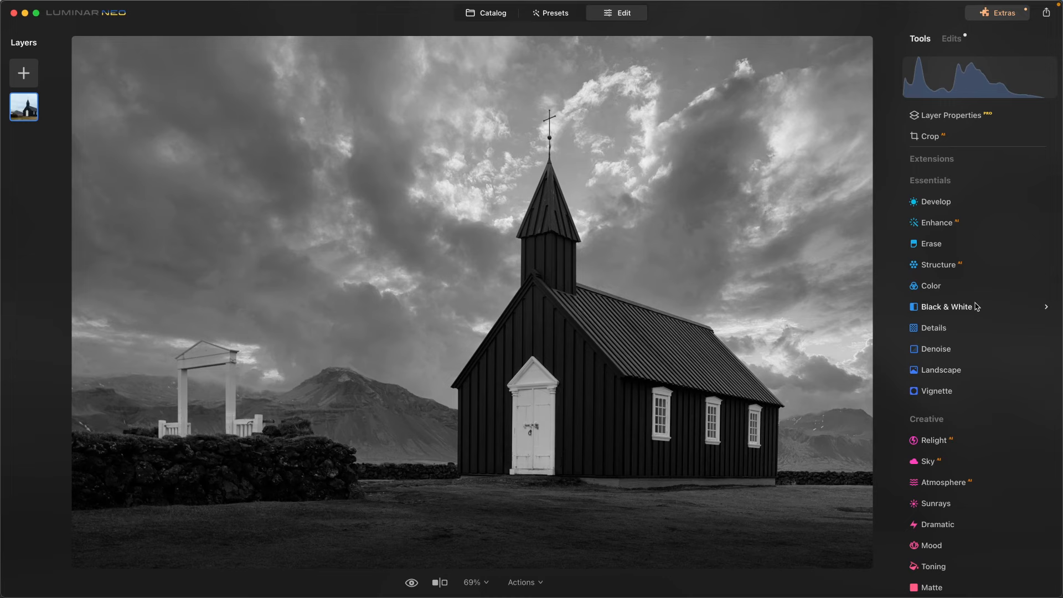
Sharpen clouds and textures with Structure amount 49 and boost 28, then start a darkening vignette
left_click(938, 264)
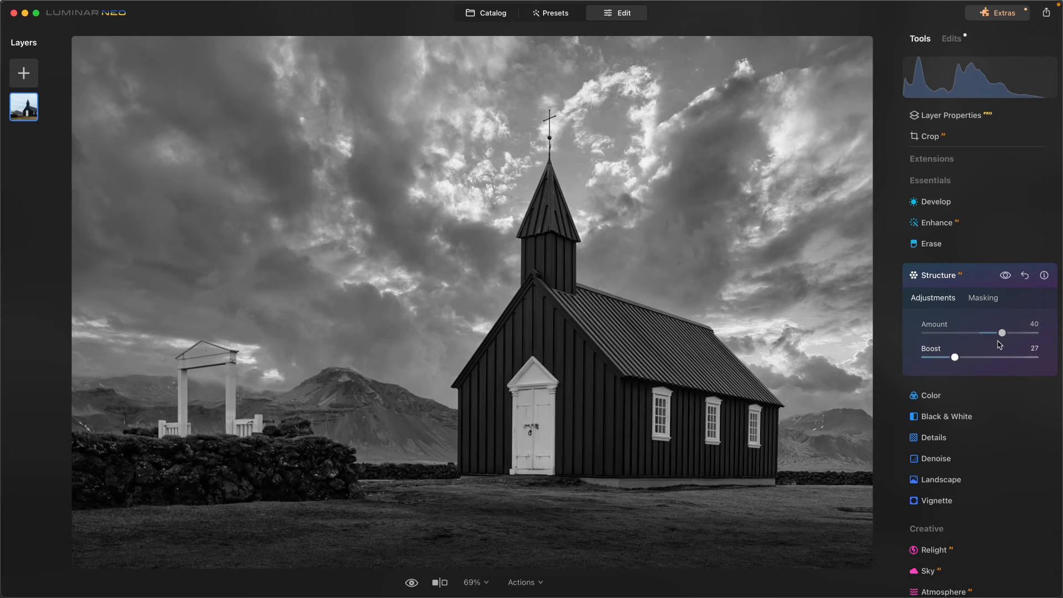
left_click_drag(1001, 332, 1008, 332)
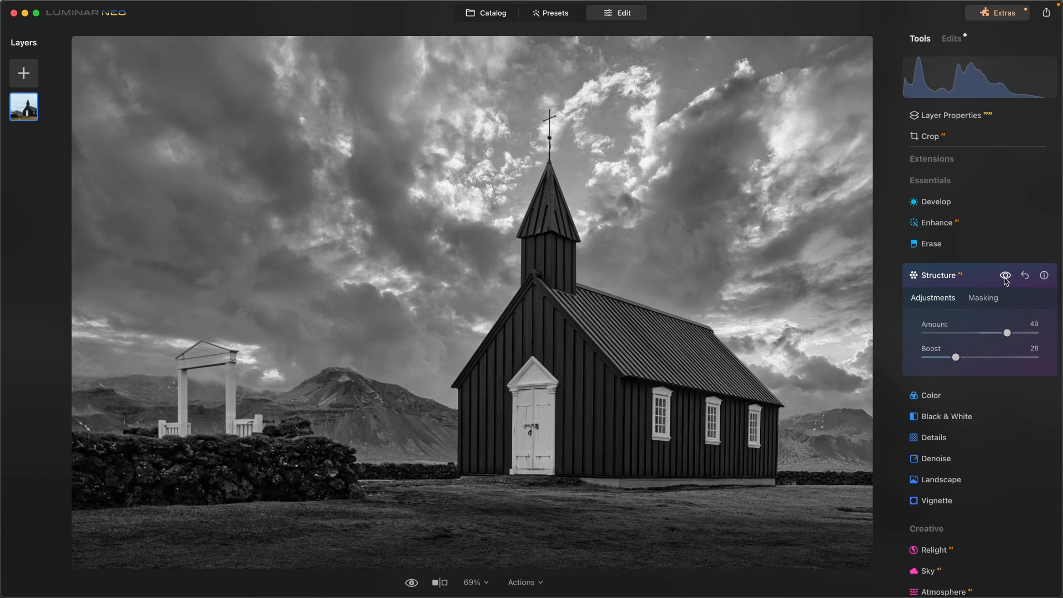
left_click(940, 275)
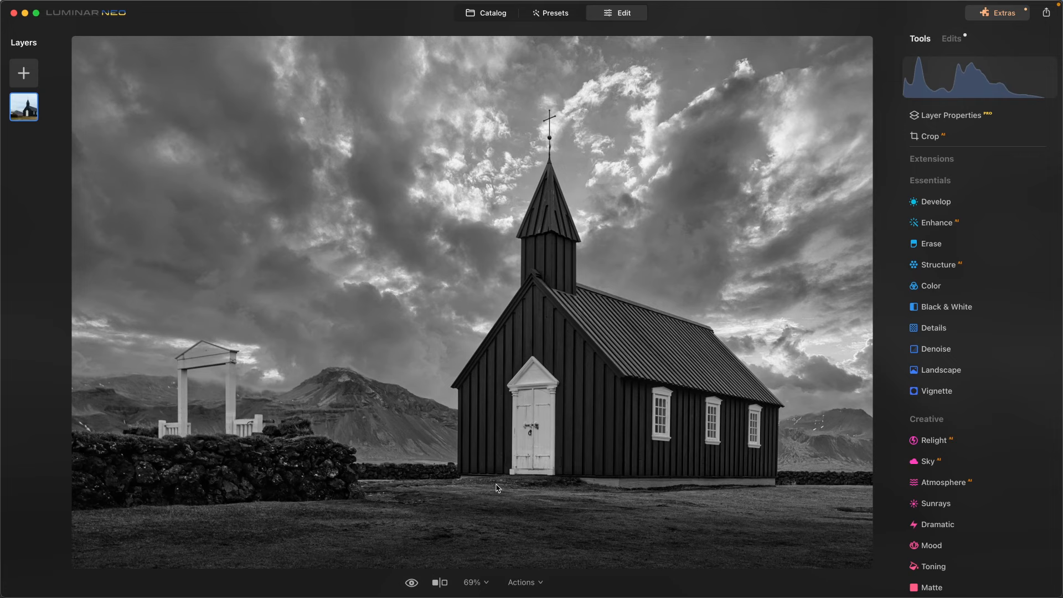
left_click(936, 390)
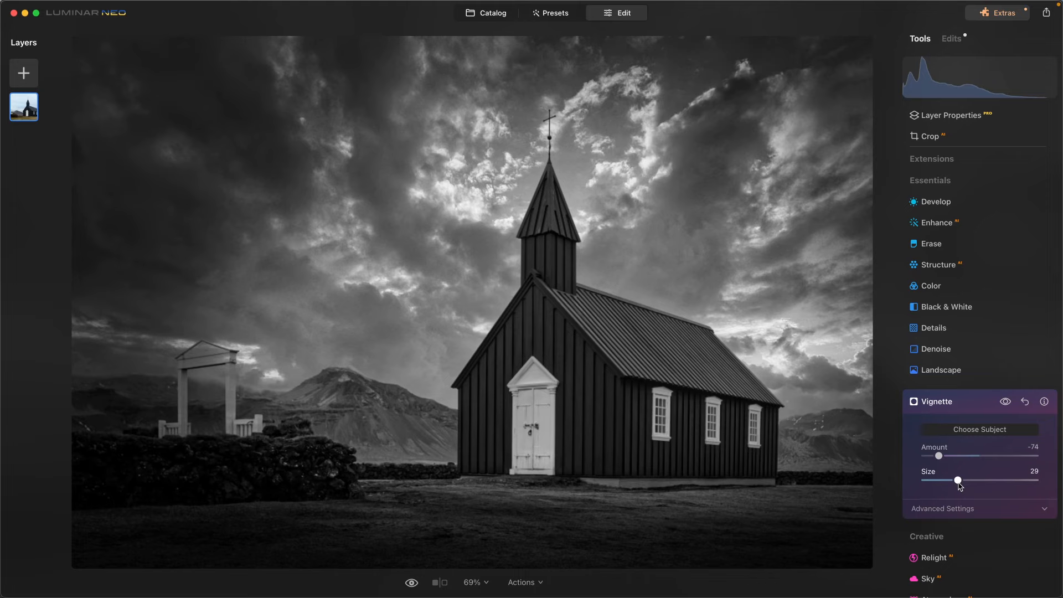
Soften the vignette to amount -61, size 21, feather 34 and inner light 23
left_click_drag(959, 479, 949, 479)
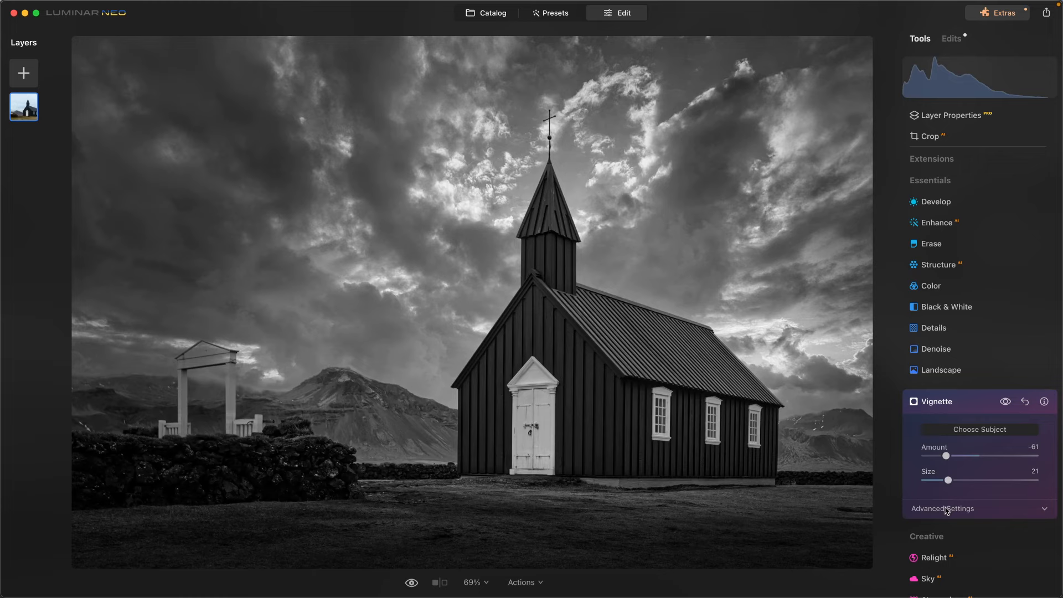
left_click(942, 508)
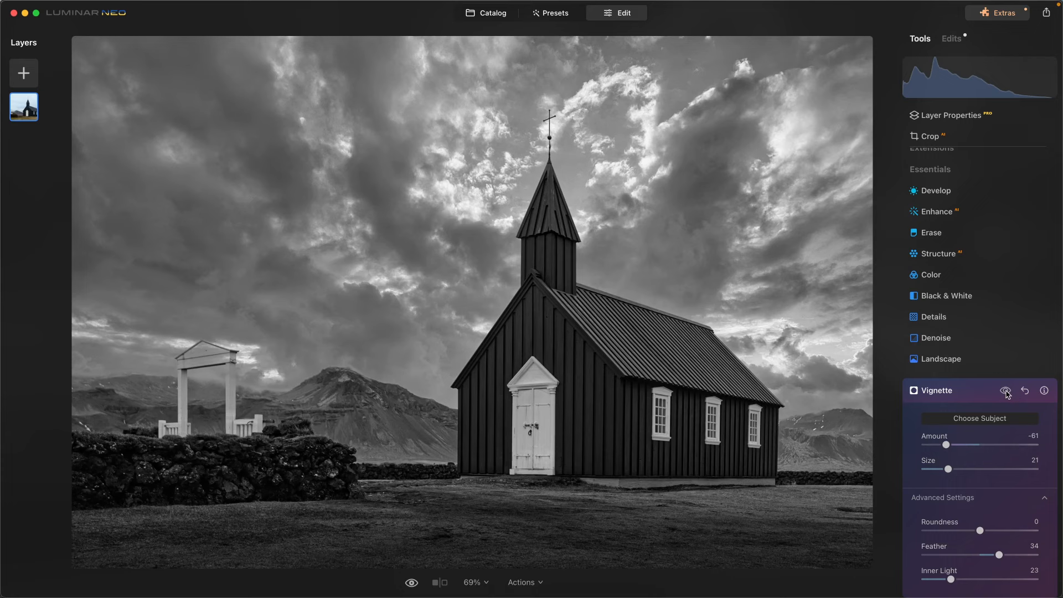
left_click(1006, 391)
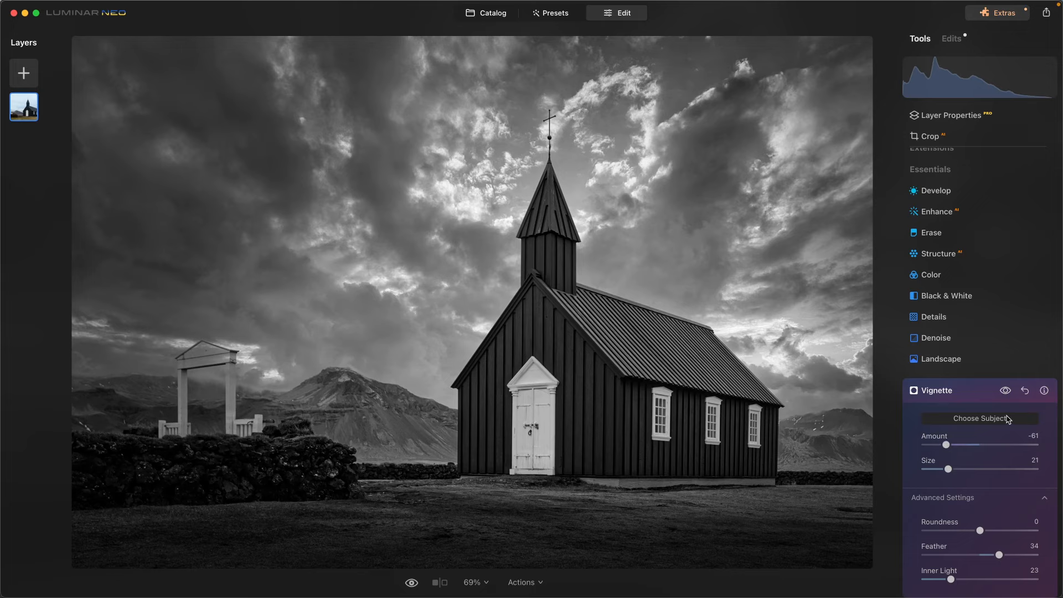
mouse_move(971, 401)
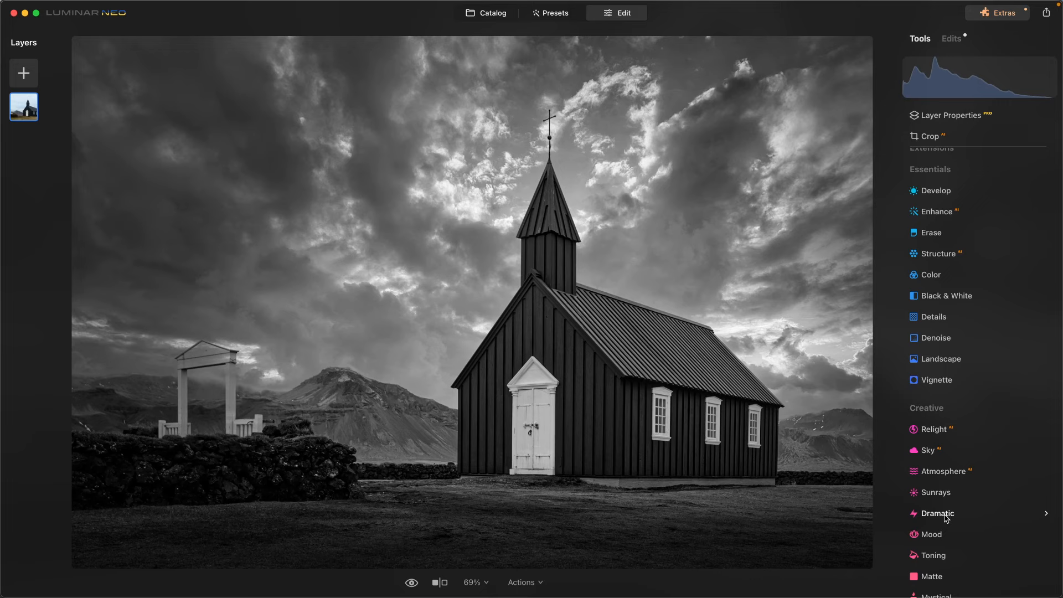
Apply the Dramatic effect: amount 40, local contrast 64, brightness 21, saturation -30
left_click(938, 513)
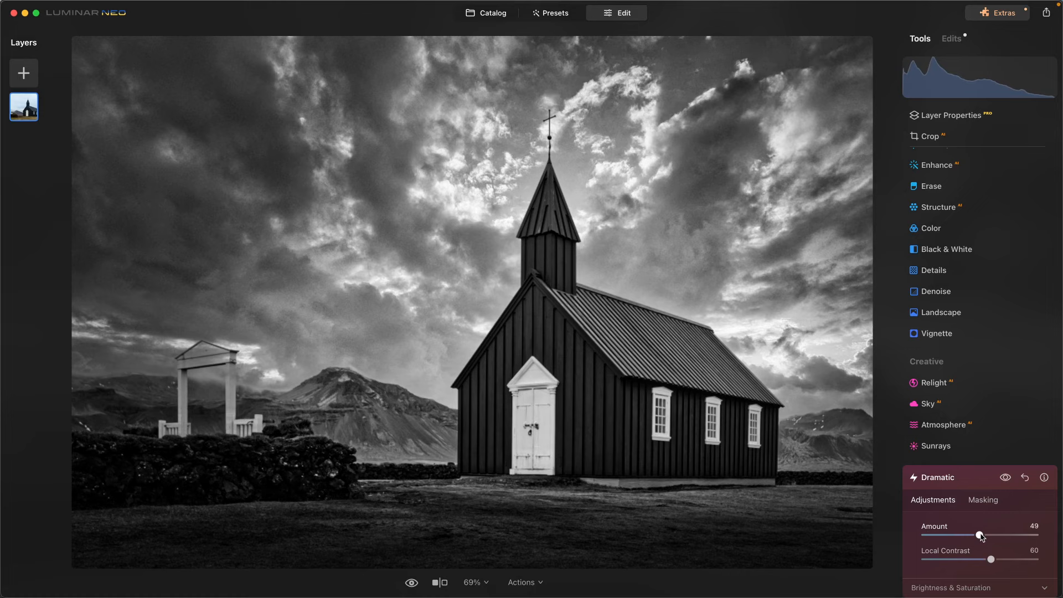
left_click_drag(981, 535, 986, 535)
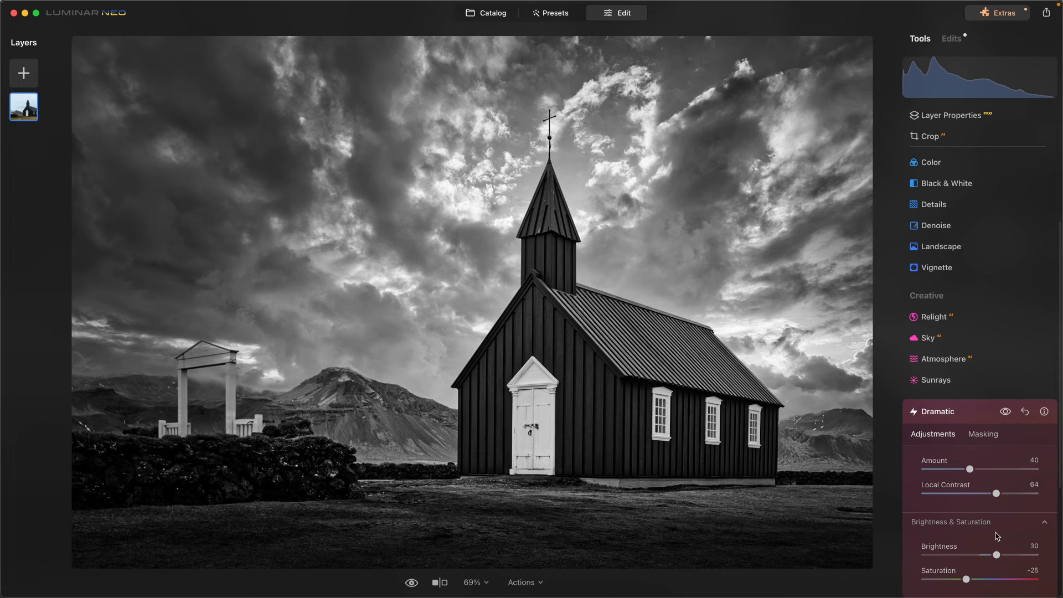
left_click_drag(992, 553, 996, 554)
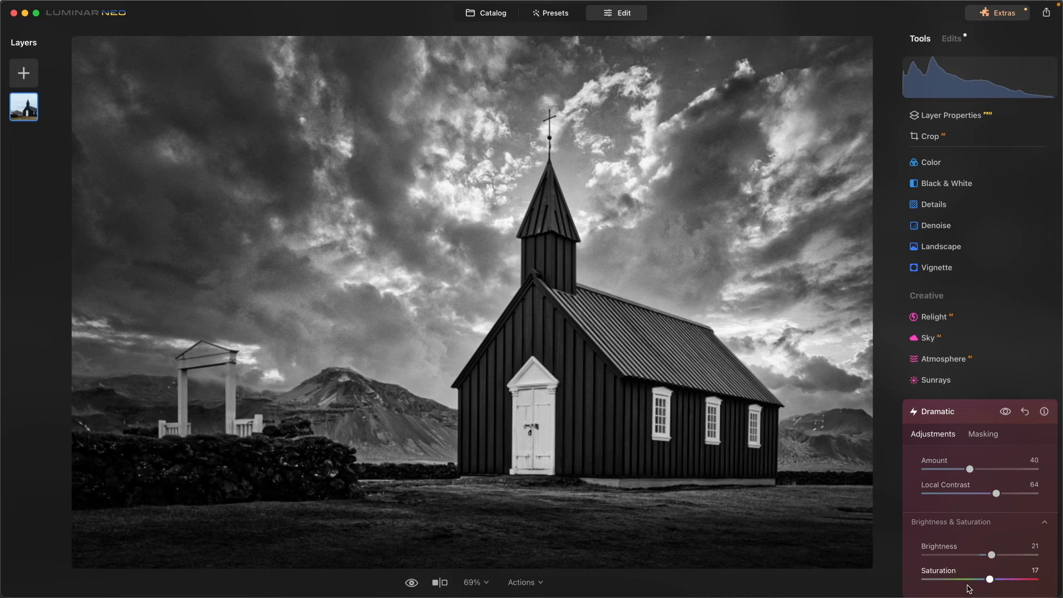
left_click_drag(988, 579, 961, 579)
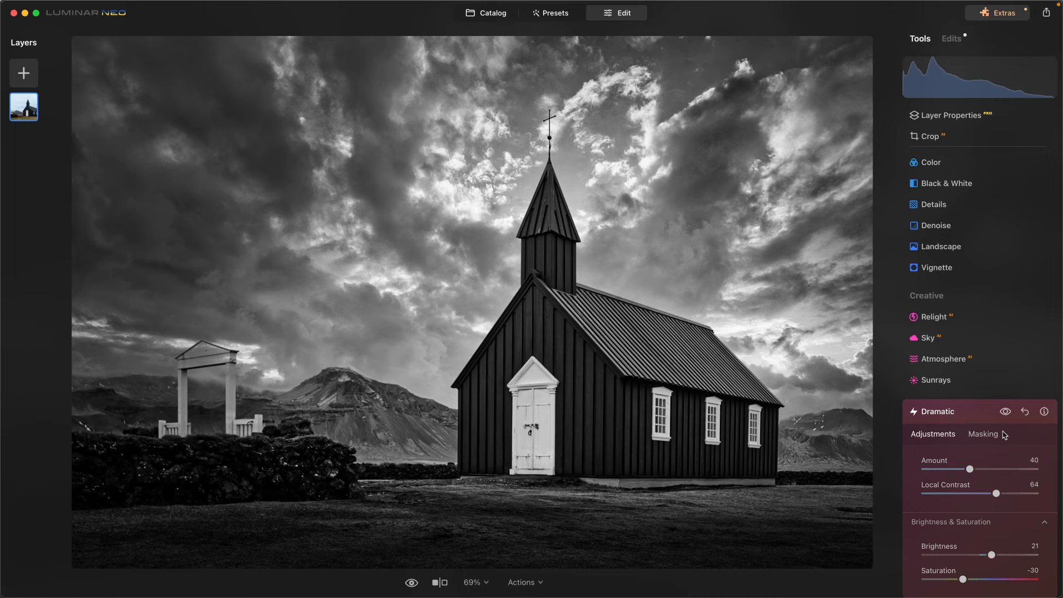
left_click(1005, 412)
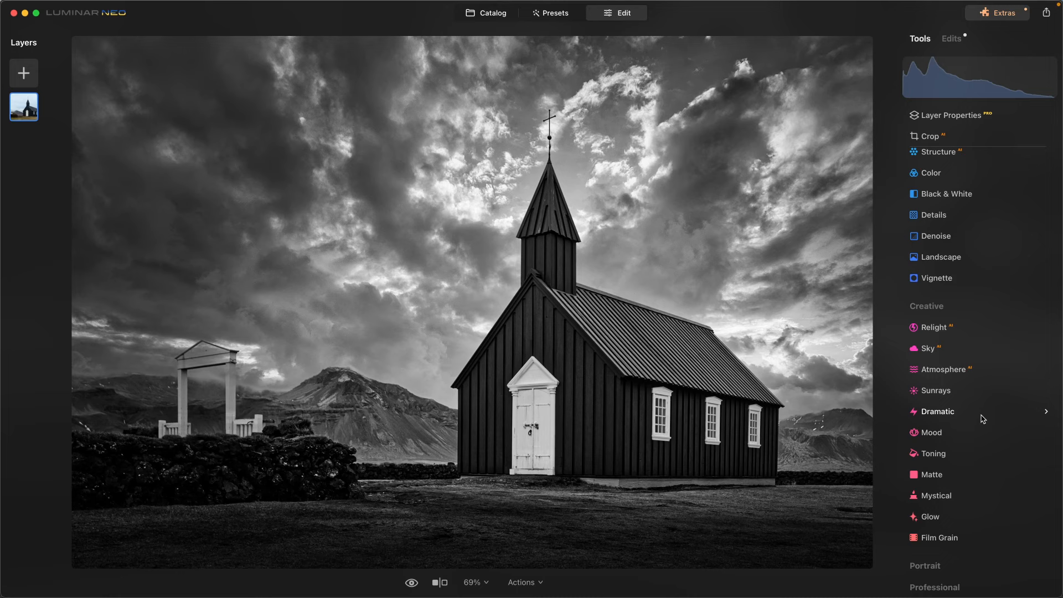
mouse_move(937, 496)
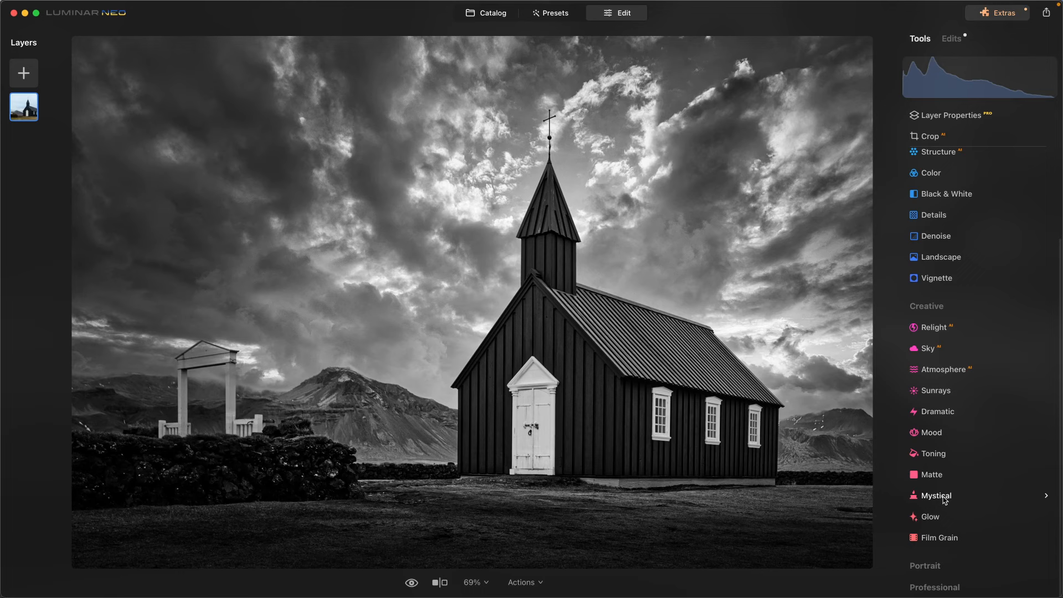
Add a Mystical glow with amount 32, shadows 25 and smoothness 6, and compare with the original
left_click(938, 495)
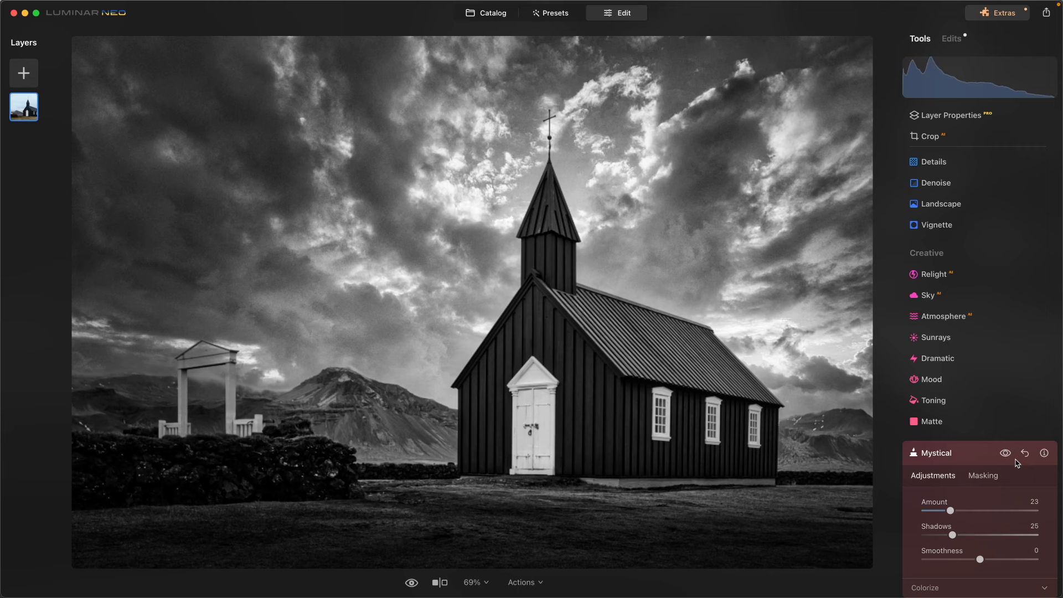
mouse_move(1045, 454)
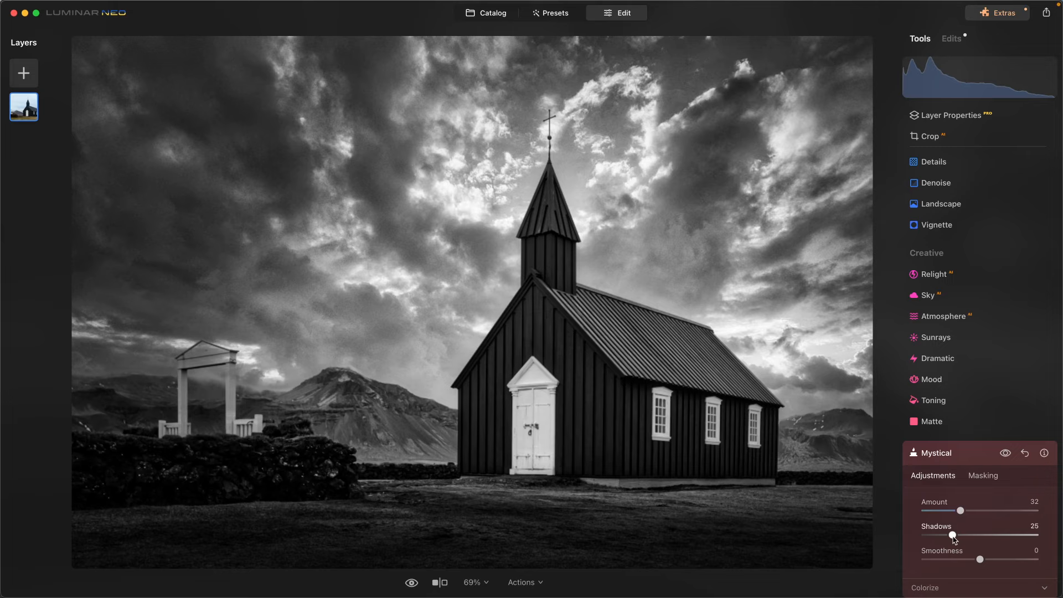
left_click_drag(978, 558, 990, 558)
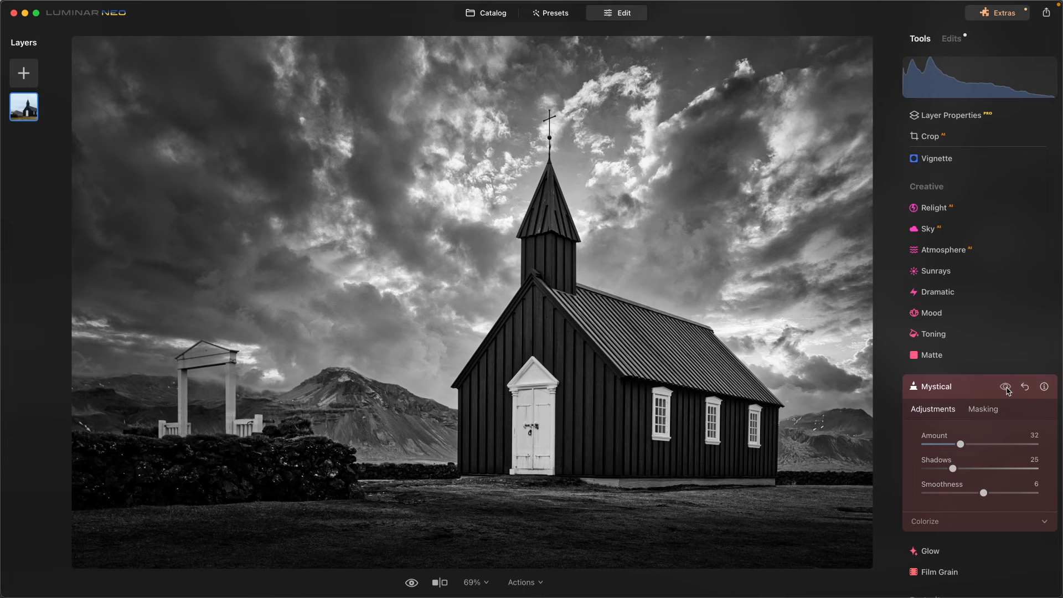
left_click(411, 581)
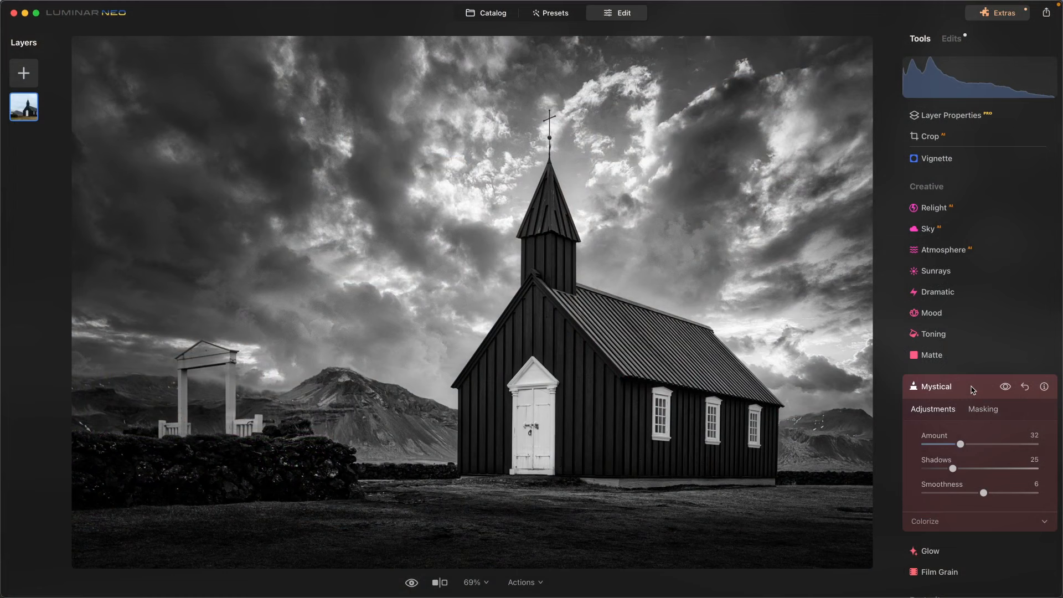
left_click(411, 581)
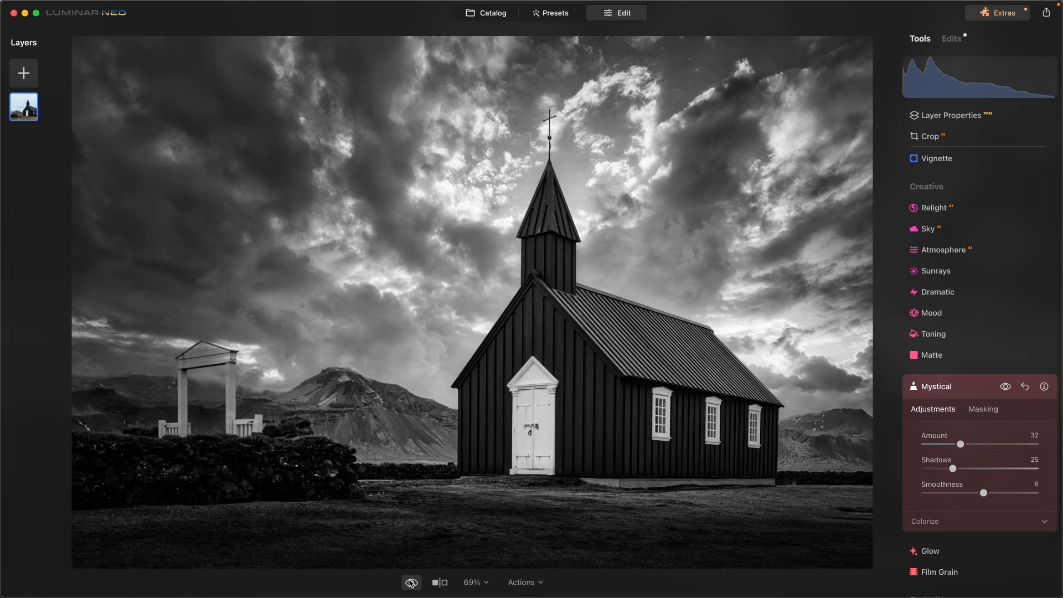